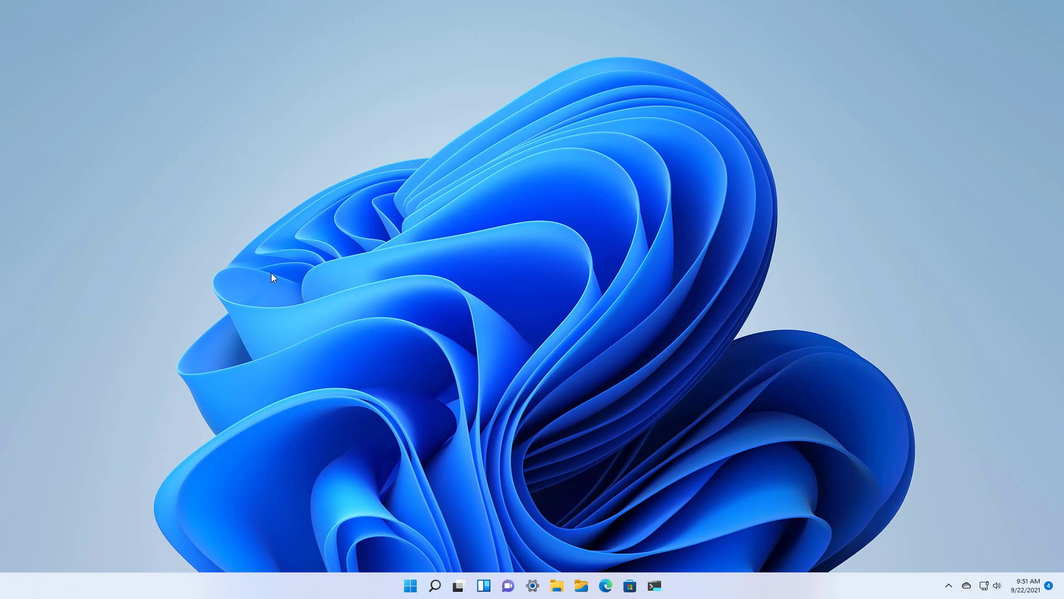
{"action": "mouse_move", "coordinate": [333, 401]}
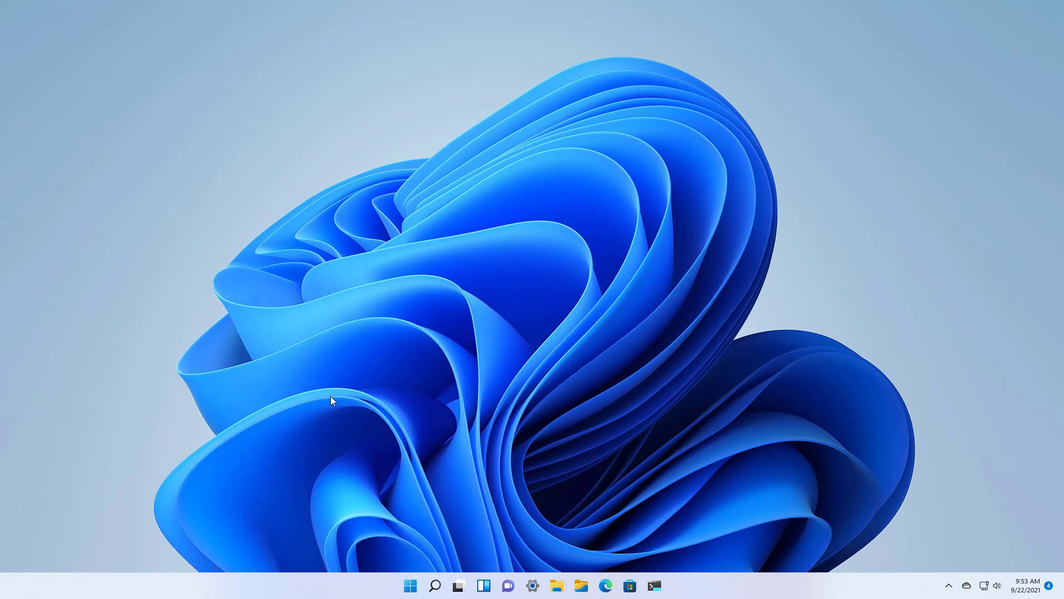
Go through System and Security and File History to the System Image Backup page.
{"action": "left_click", "coordinate": [409, 585]}
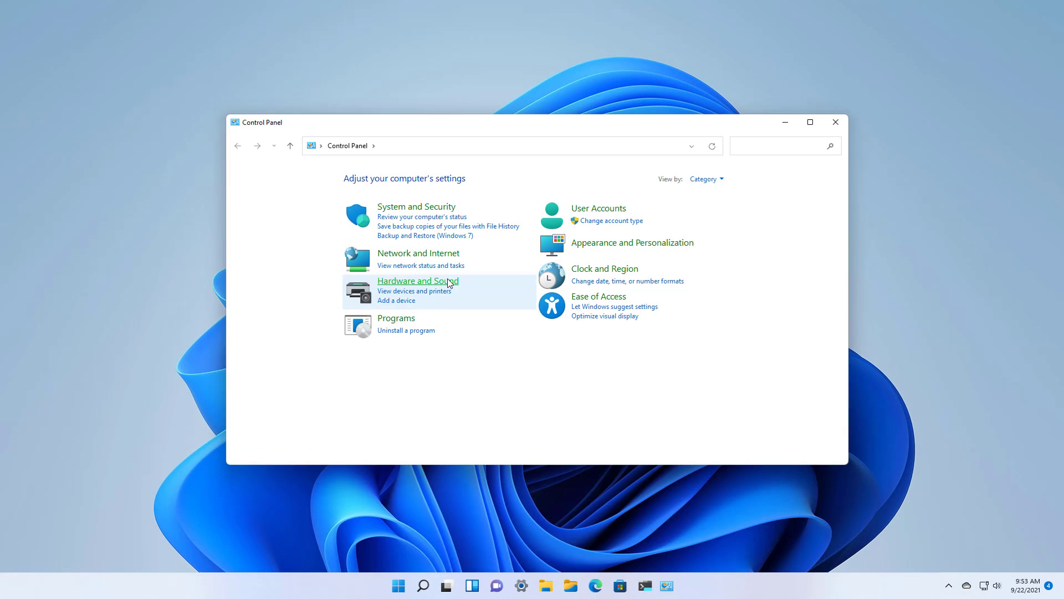
{"action": "mouse_move", "coordinate": [416, 206]}
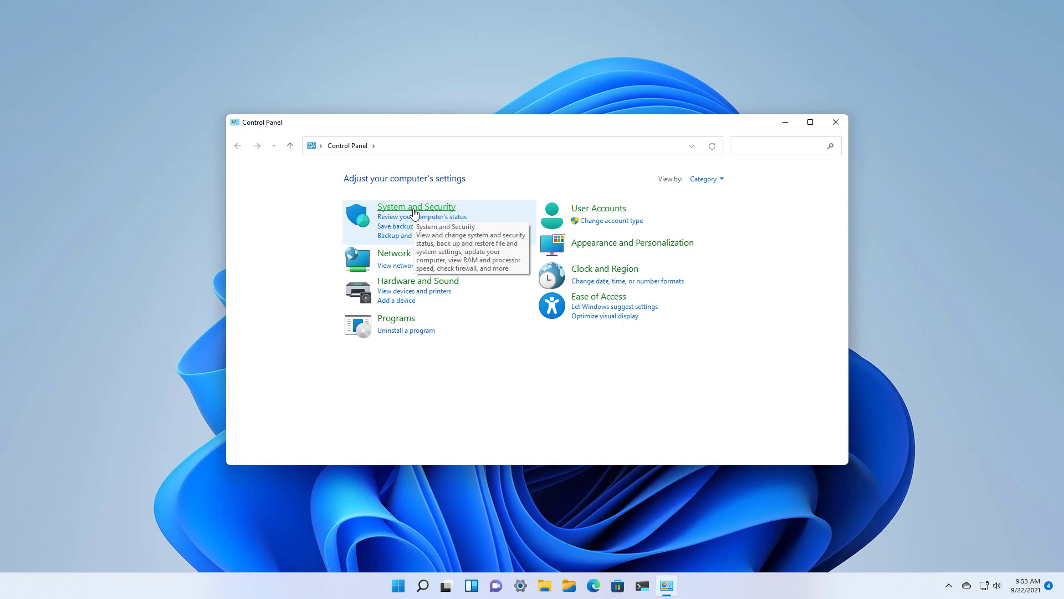
{"action": "left_click", "coordinate": [416, 206]}
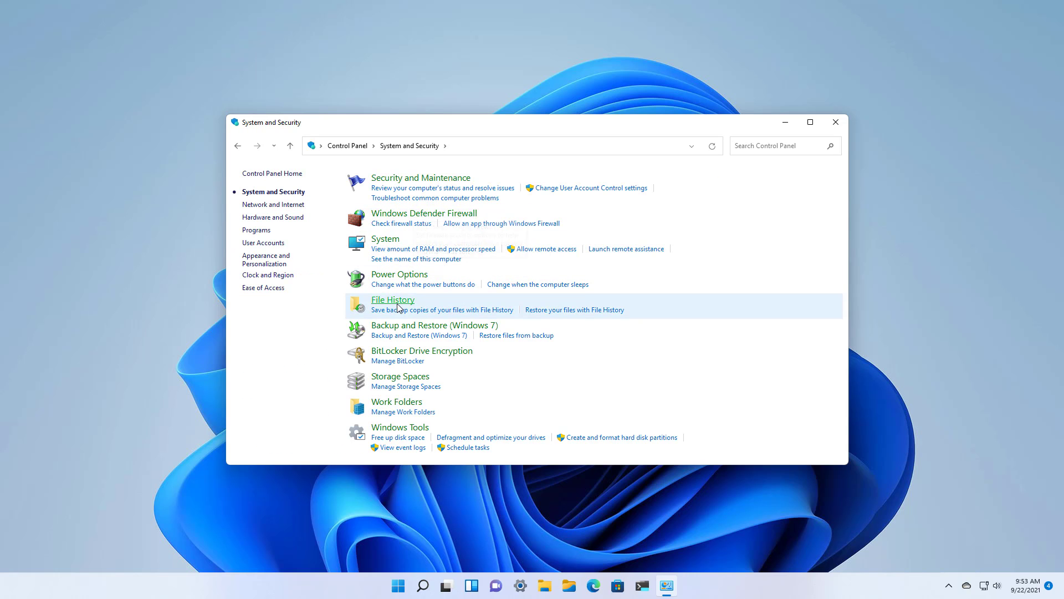
{"action": "left_click", "coordinate": [392, 300]}
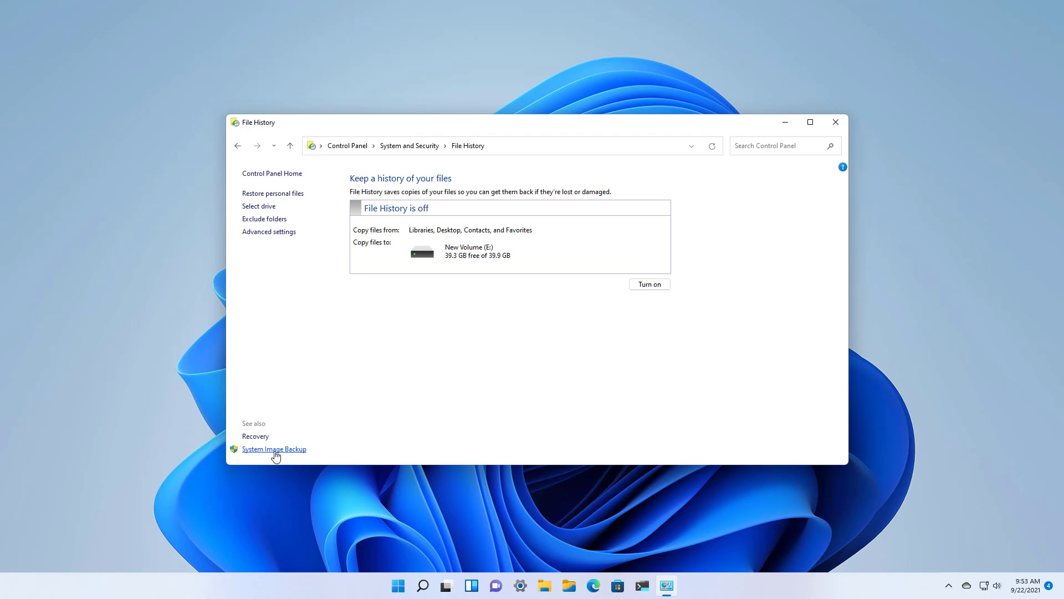
{"action": "left_click", "coordinate": [273, 448]}
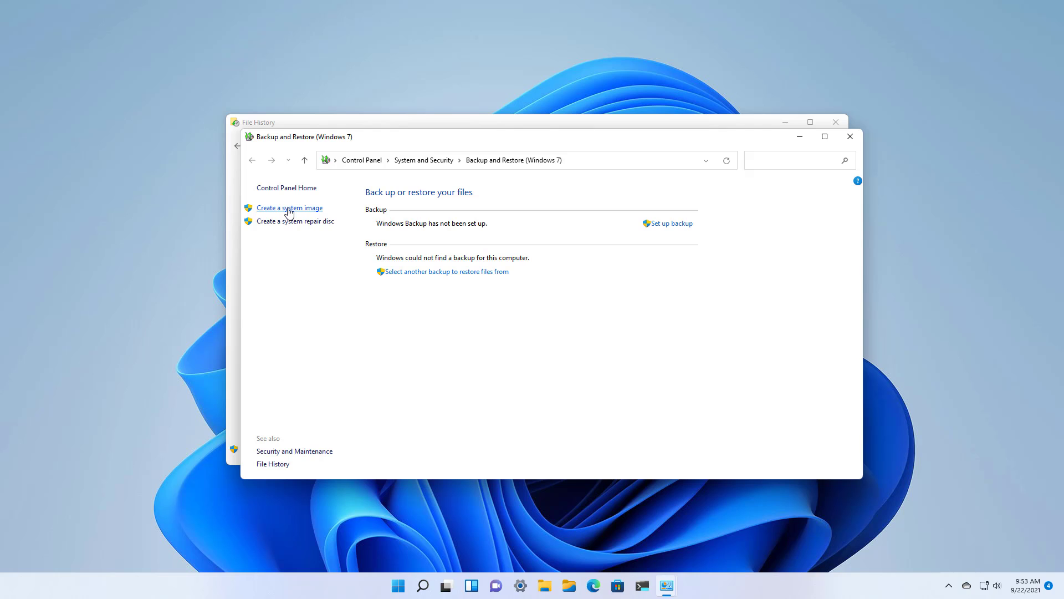
Start Create a system image with New Volume (E:) as the destination.
{"action": "left_click", "coordinate": [290, 208]}
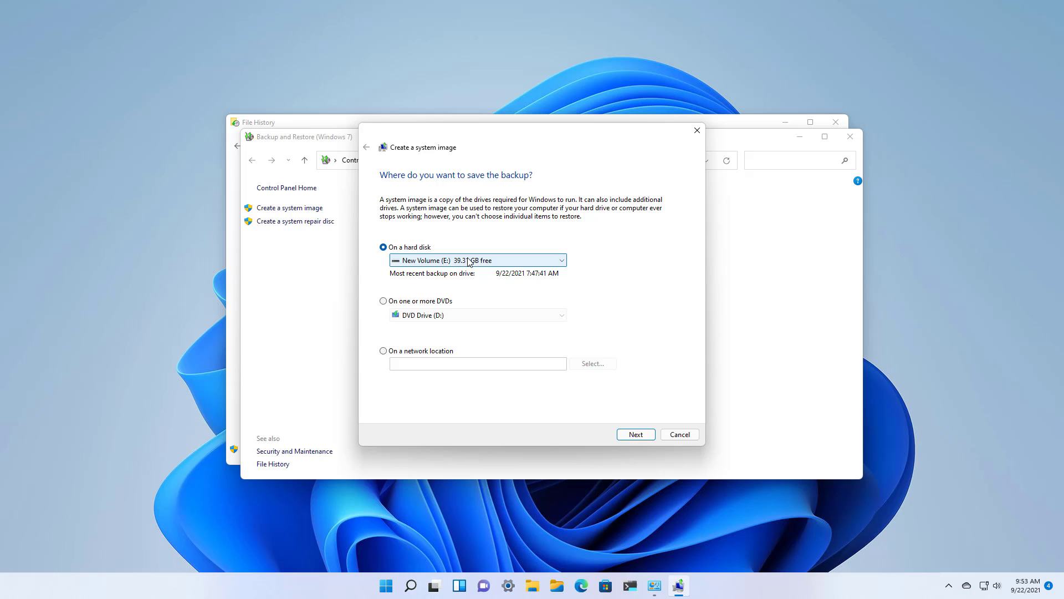
{"action": "left_click", "coordinate": [559, 260]}
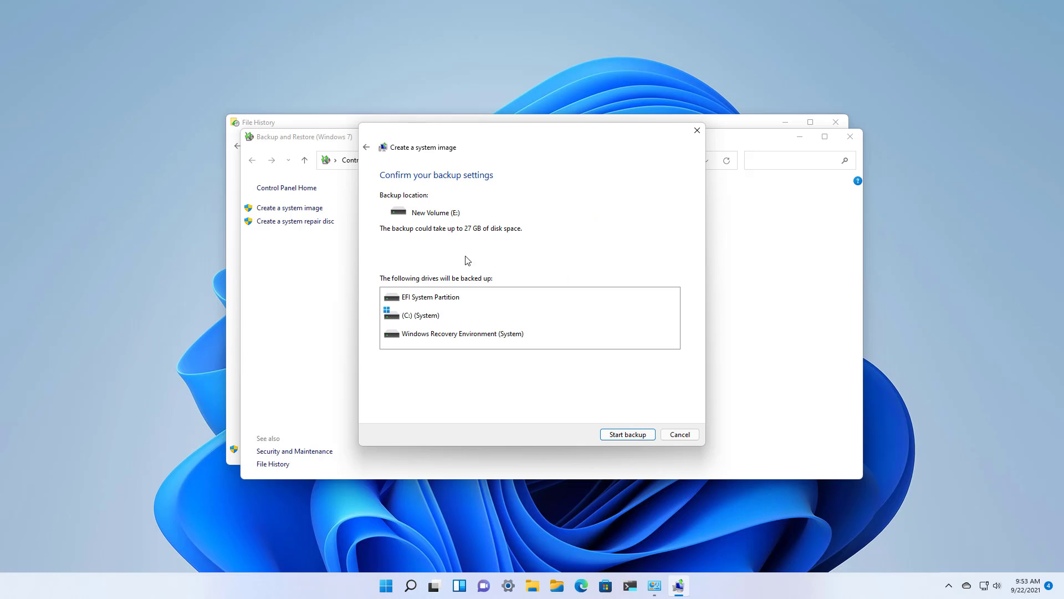
{"action": "mouse_move", "coordinate": [471, 315]}
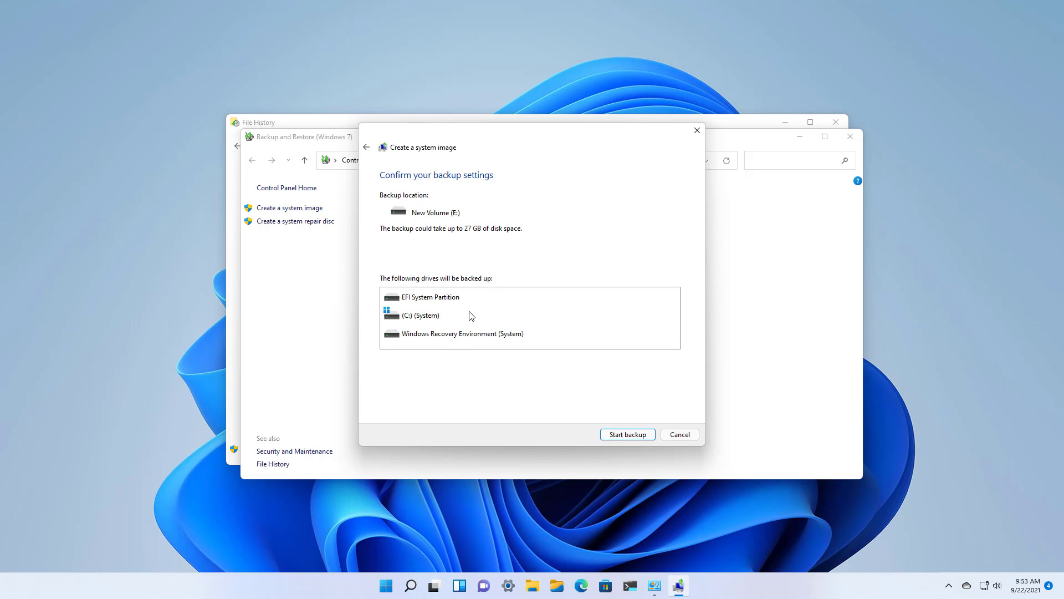
{"action": "mouse_move", "coordinate": [490, 260]}
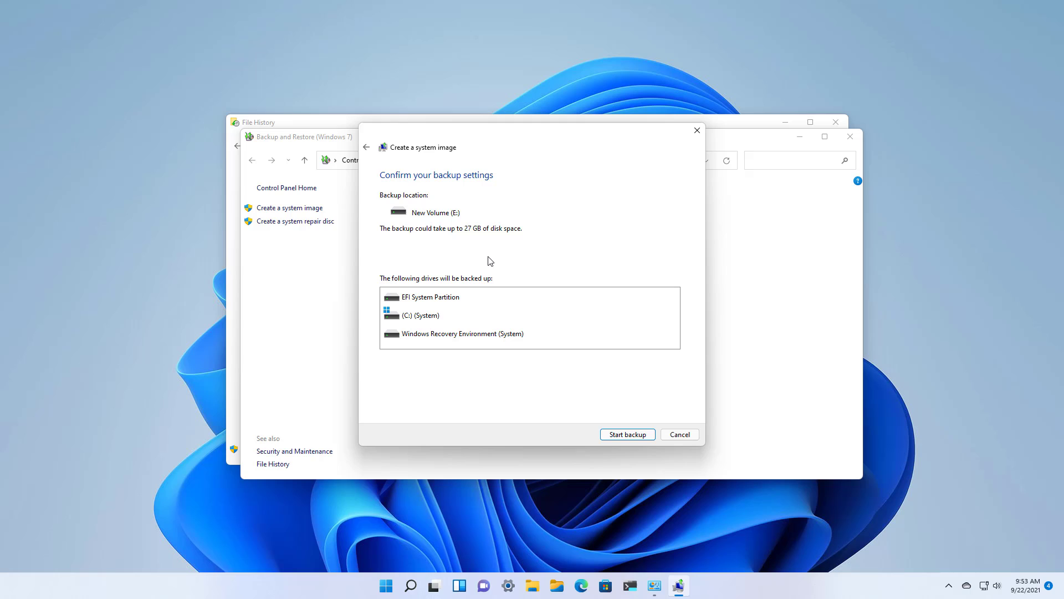
{"action": "mouse_move", "coordinate": [423, 348]}
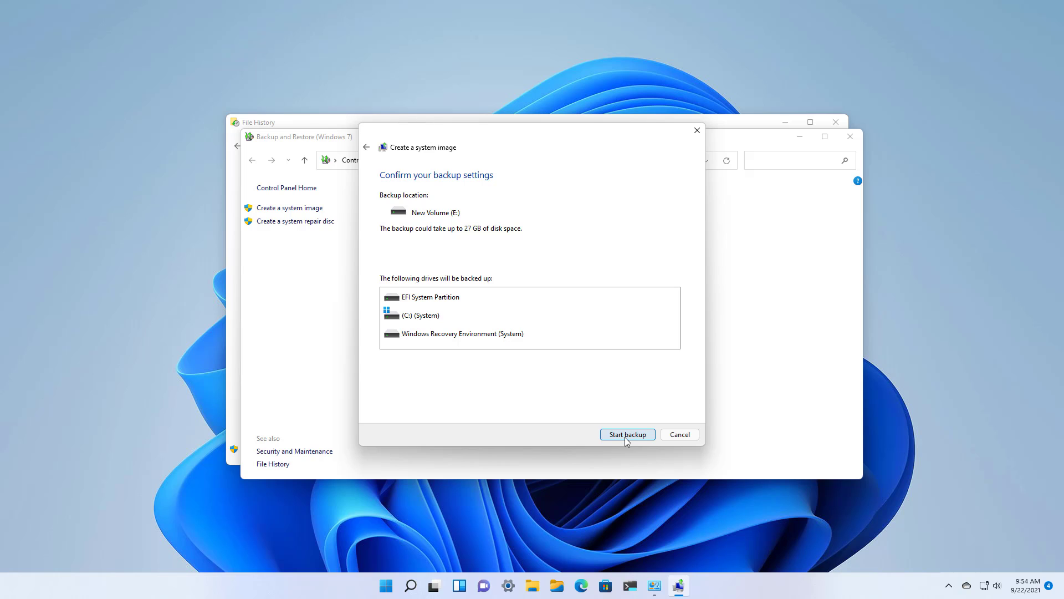
Run the backup to New Volume (E:), decline the repair disc, and close Control Panel.
{"action": "left_click", "coordinate": [626, 435]}
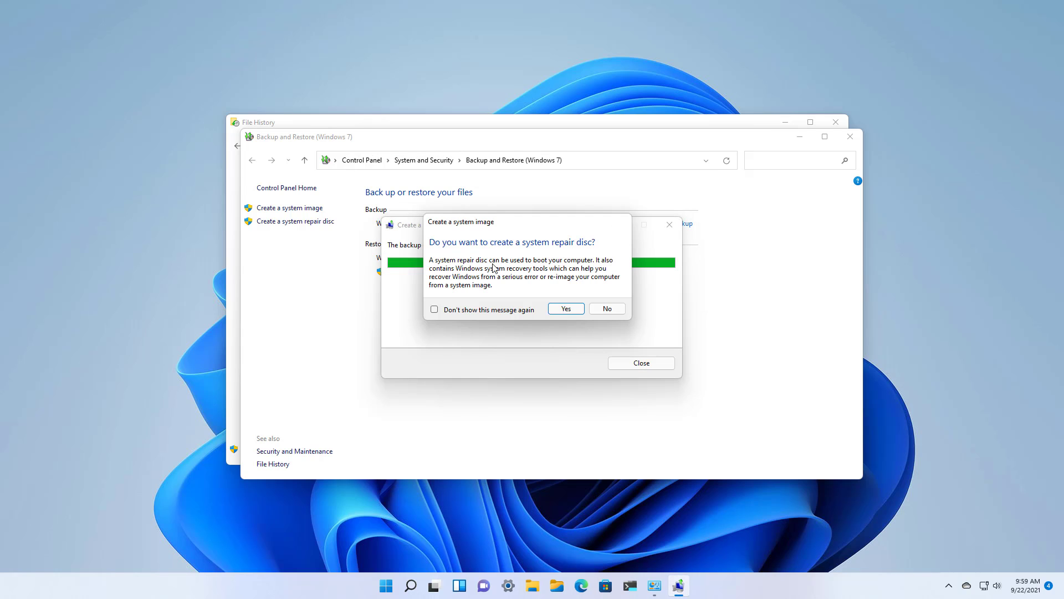
{"action": "mouse_move", "coordinate": [530, 256]}
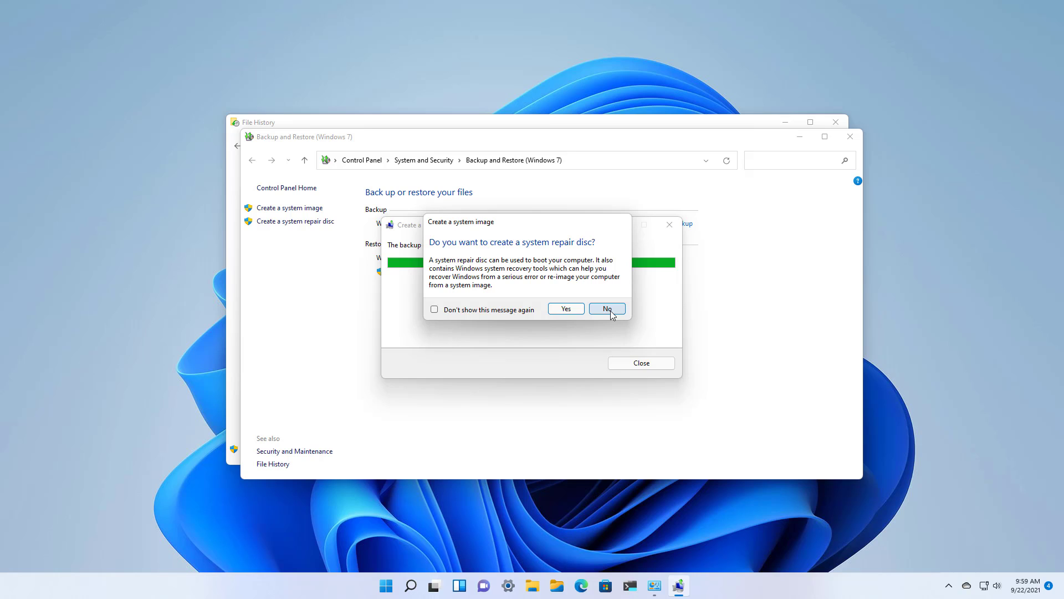
{"action": "left_click", "coordinate": [607, 309]}
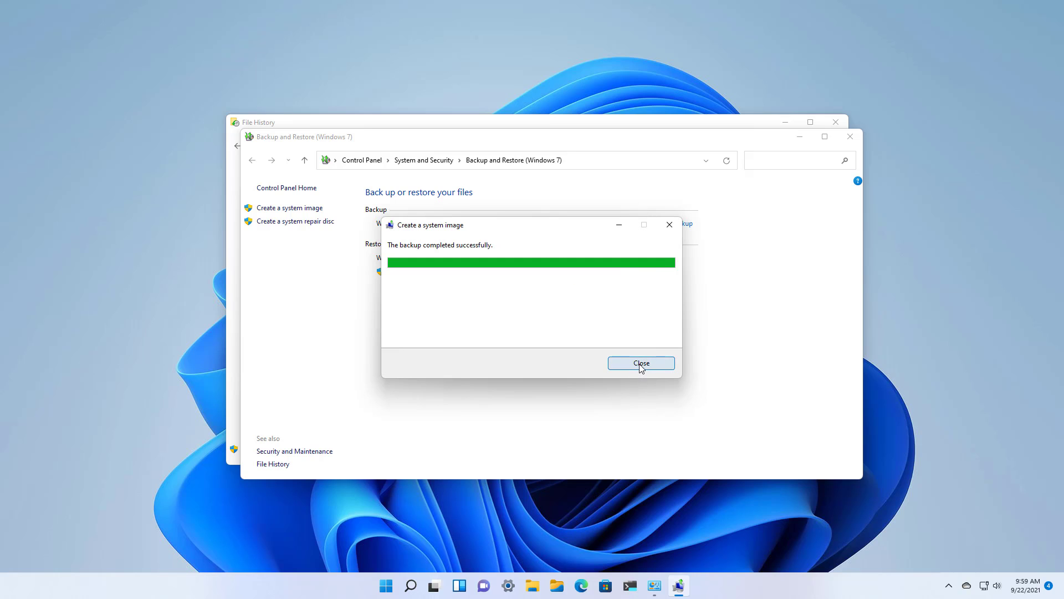
{"action": "left_click", "coordinate": [641, 363]}
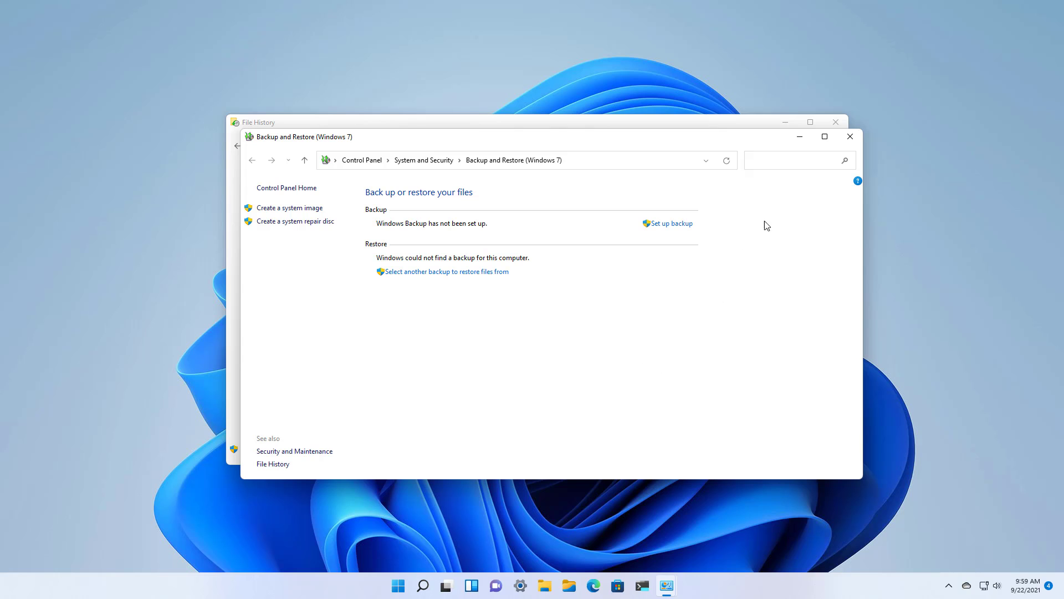
{"action": "left_click", "coordinate": [849, 136]}
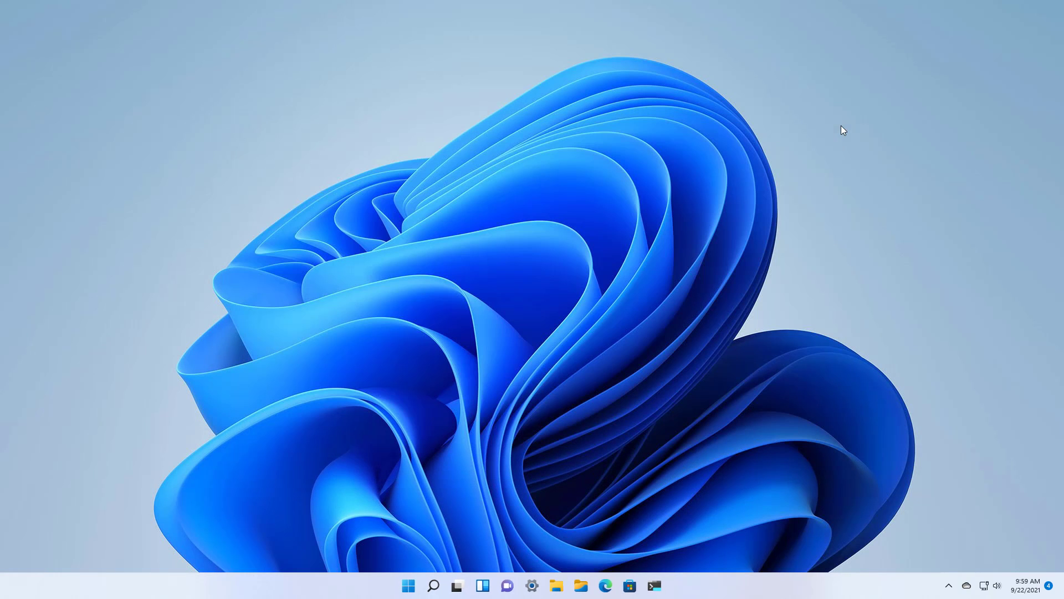
{"action": "mouse_move", "coordinate": [282, 314]}
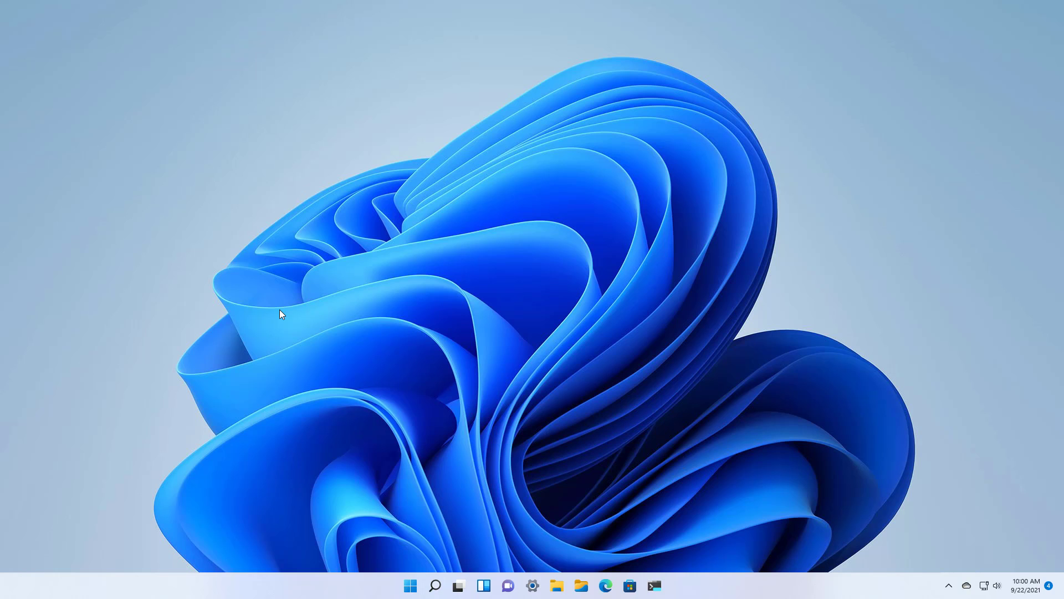
{"action": "left_click", "coordinate": [410, 585]}
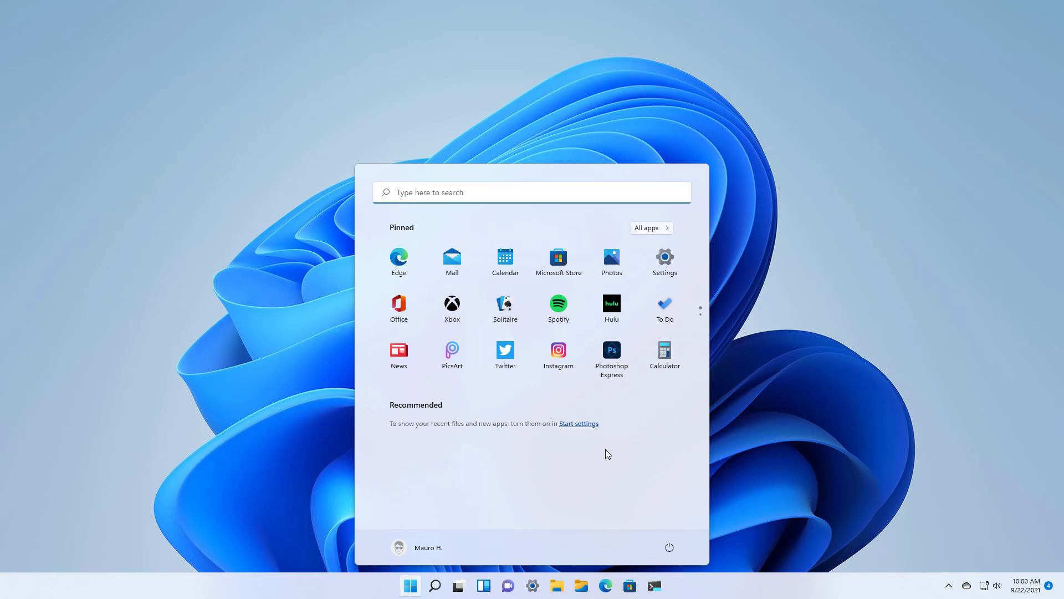
Confirm Restart now for Advanced startup from Settings' Recovery page.
{"action": "left_click", "coordinate": [664, 258]}
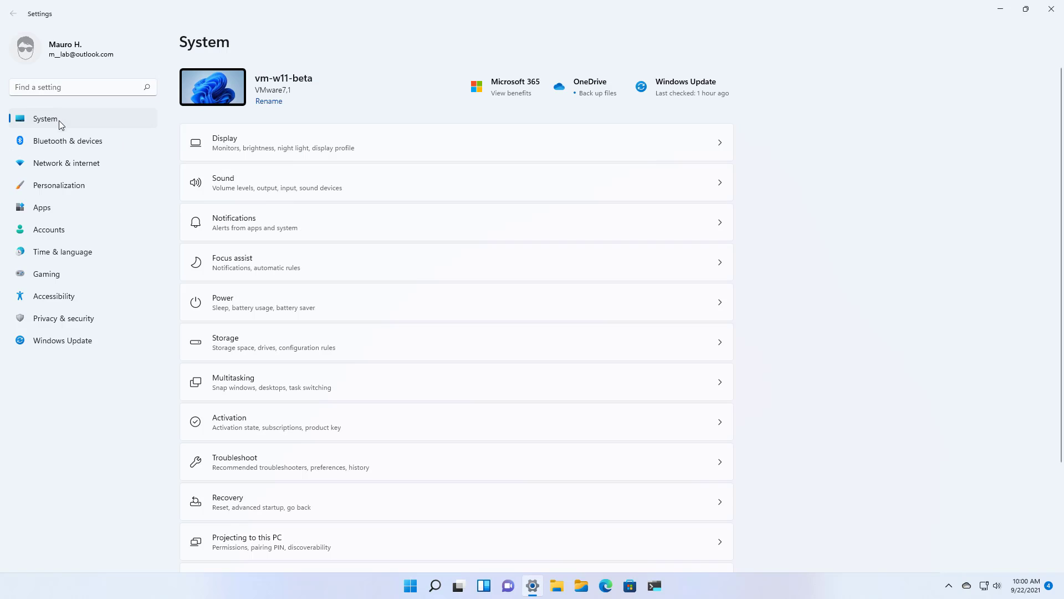
{"action": "mouse_move", "coordinate": [261, 504]}
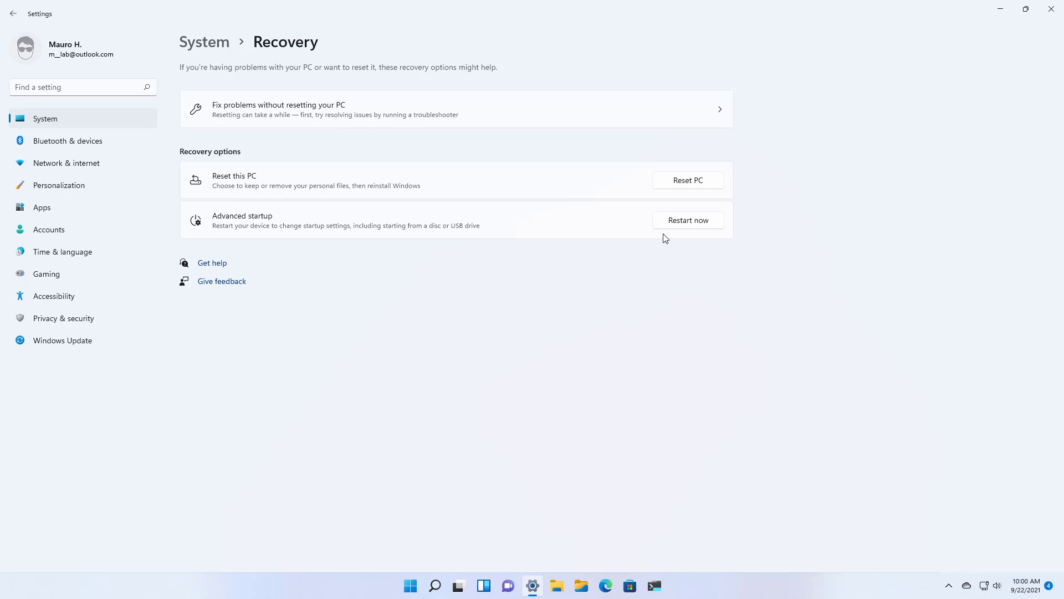
{"action": "mouse_move", "coordinate": [256, 232]}
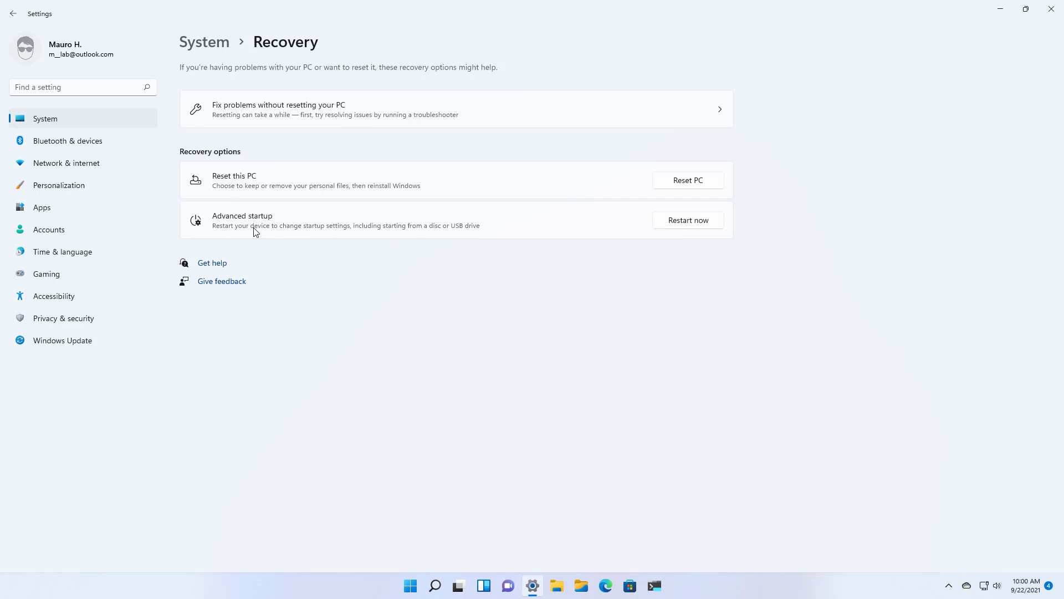
{"action": "left_click", "coordinate": [687, 220]}
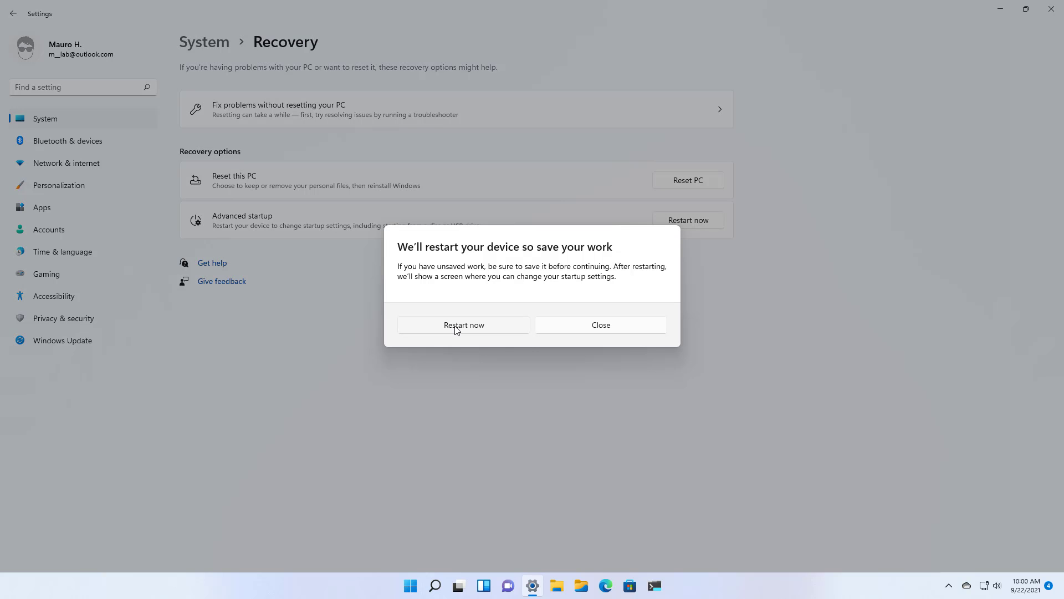
{"action": "left_click", "coordinate": [463, 324]}
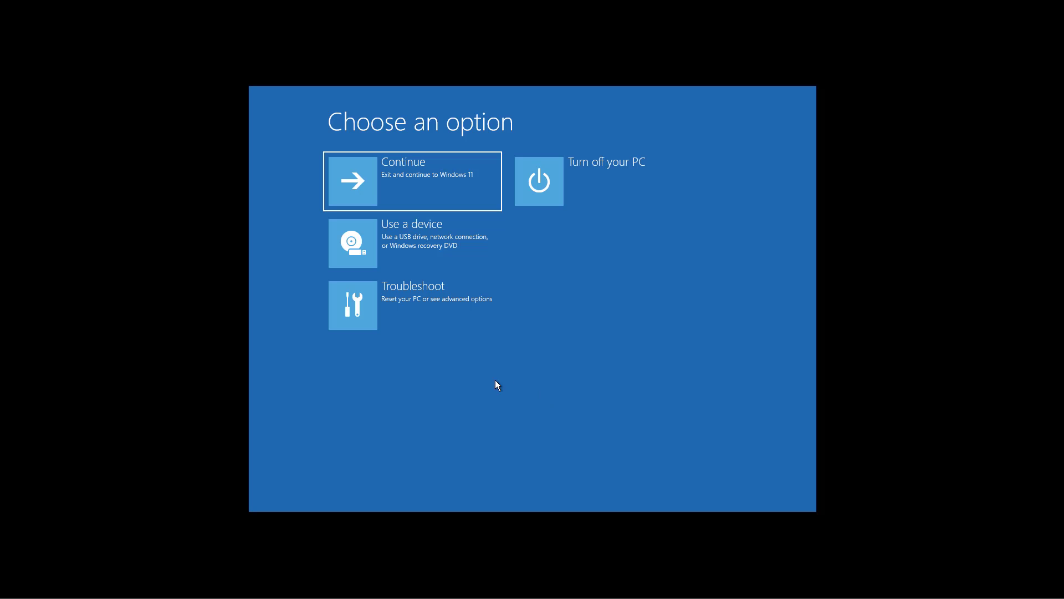
Choose Troubleshoot, then more recovery options, then System Image Recovery.
{"action": "left_click", "coordinate": [352, 306]}
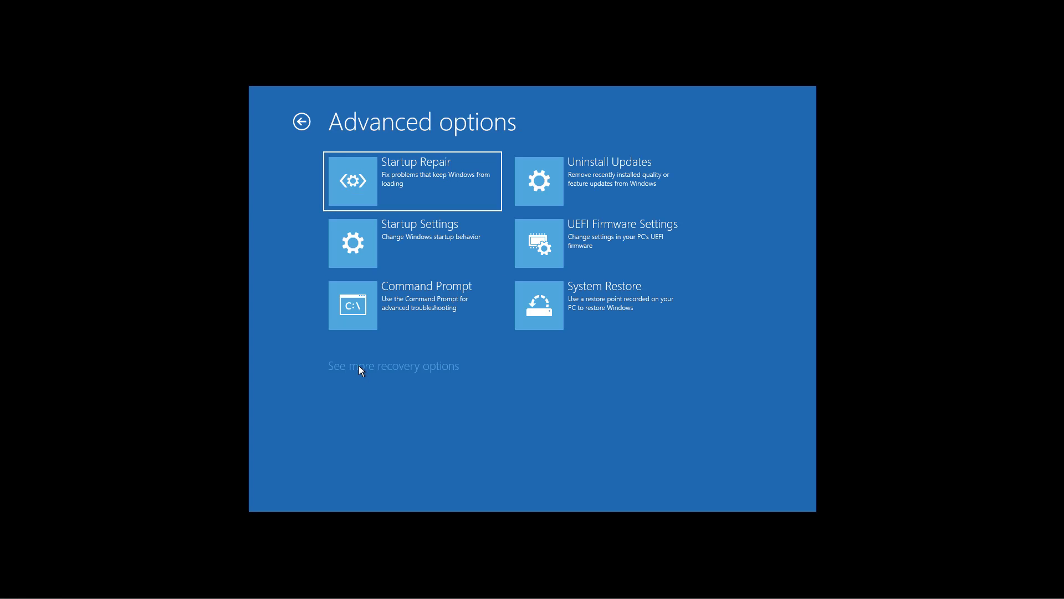
{"action": "left_click", "coordinate": [393, 366]}
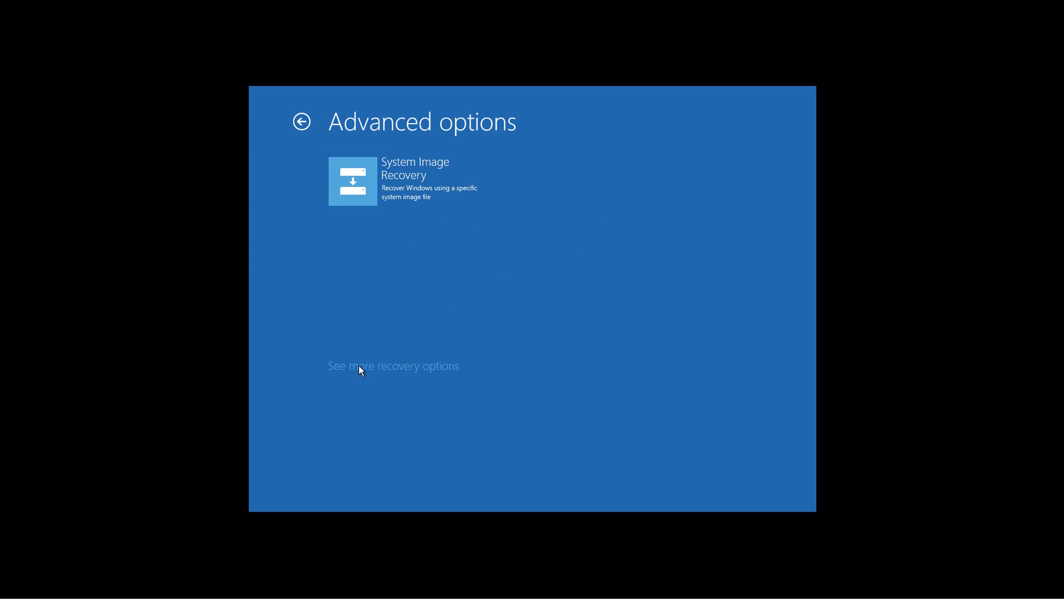
{"action": "mouse_move", "coordinate": [423, 175]}
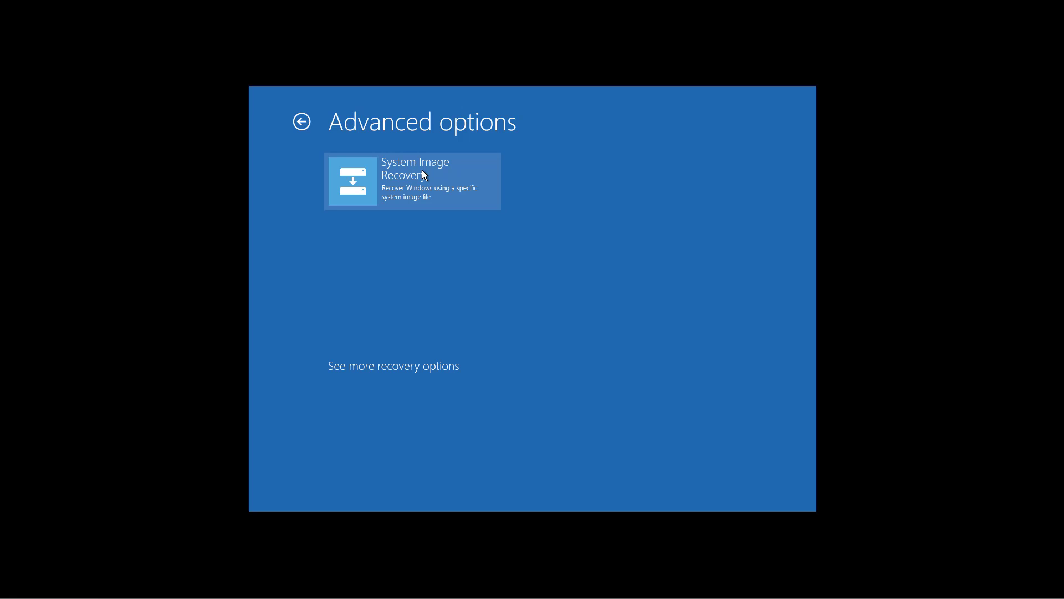
{"action": "left_click", "coordinate": [412, 180]}
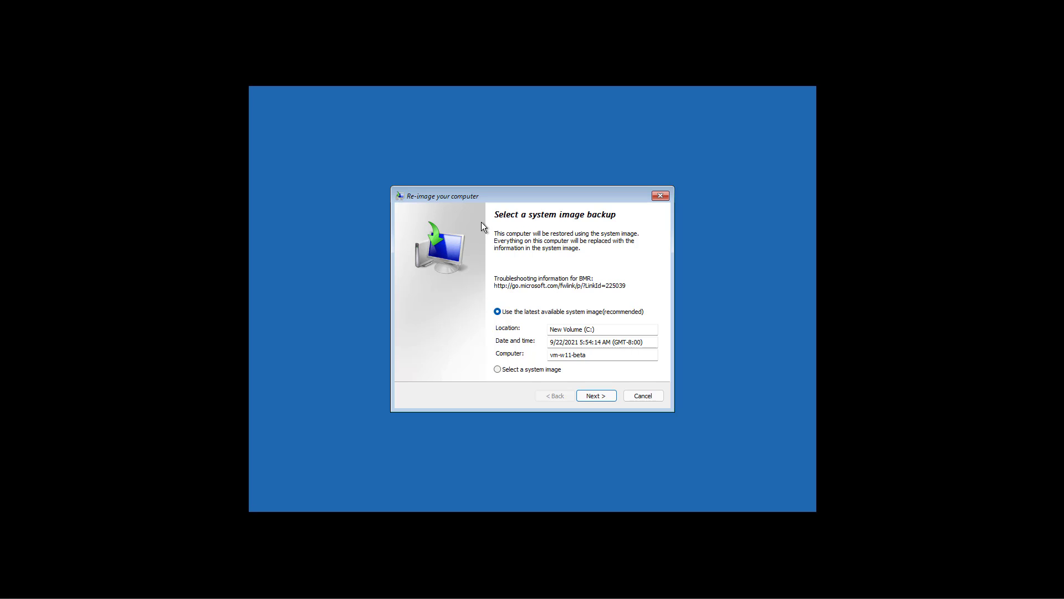
{"action": "mouse_move", "coordinate": [520, 327]}
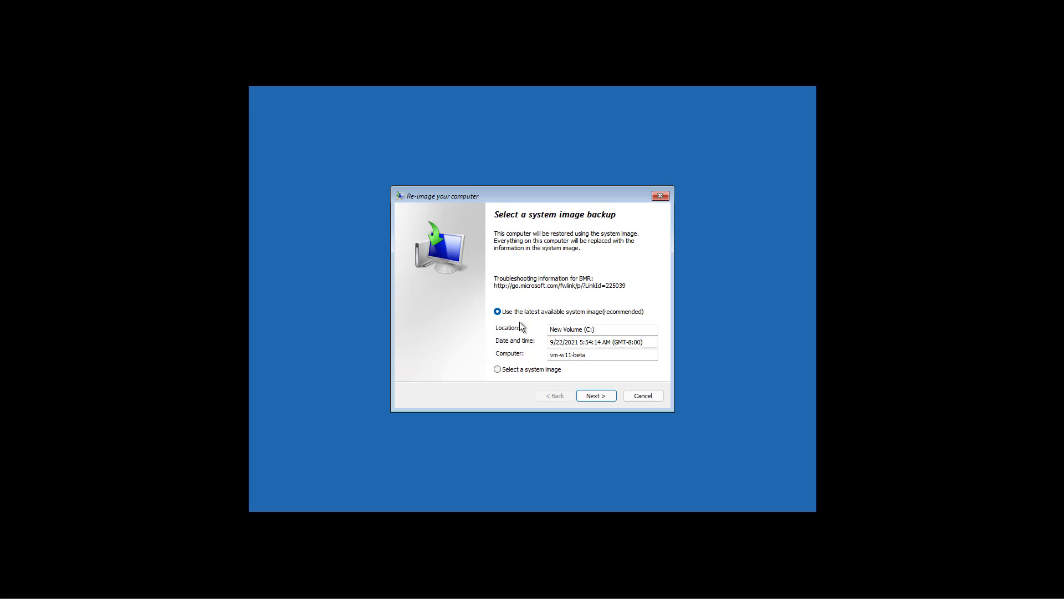
{"action": "mouse_move", "coordinate": [595, 320]}
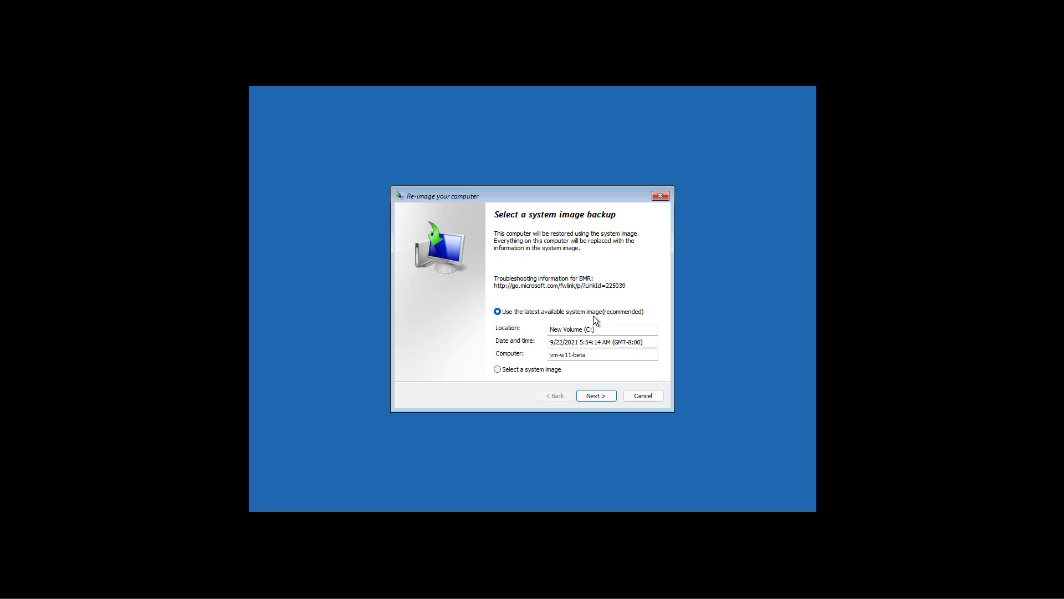
{"action": "mouse_move", "coordinate": [647, 345]}
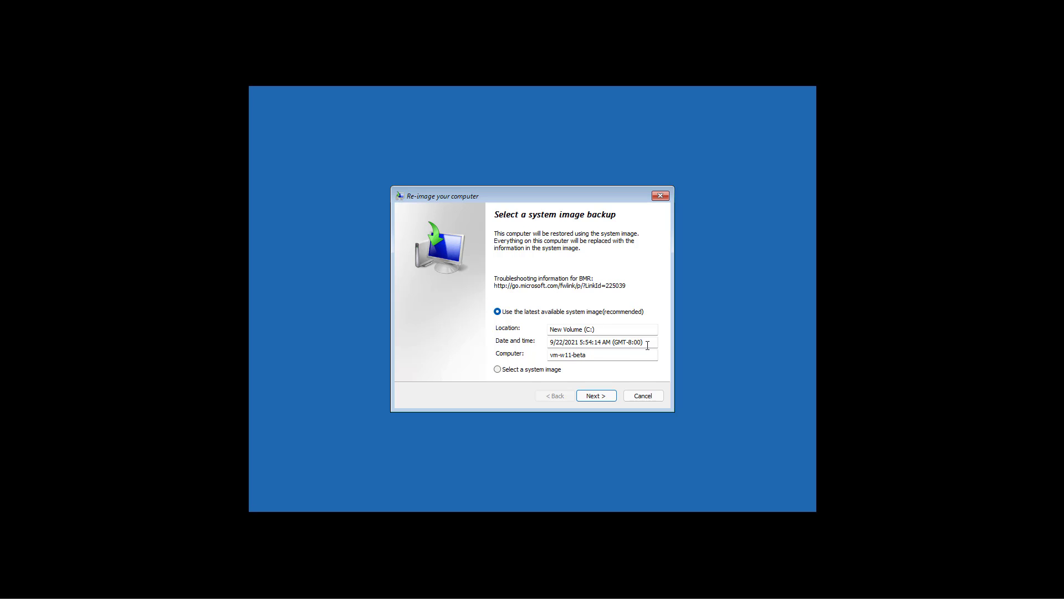
Check the latest system image's date on New Volume (C:) (9/22/2021).
{"action": "triple_click", "coordinate": [600, 342]}
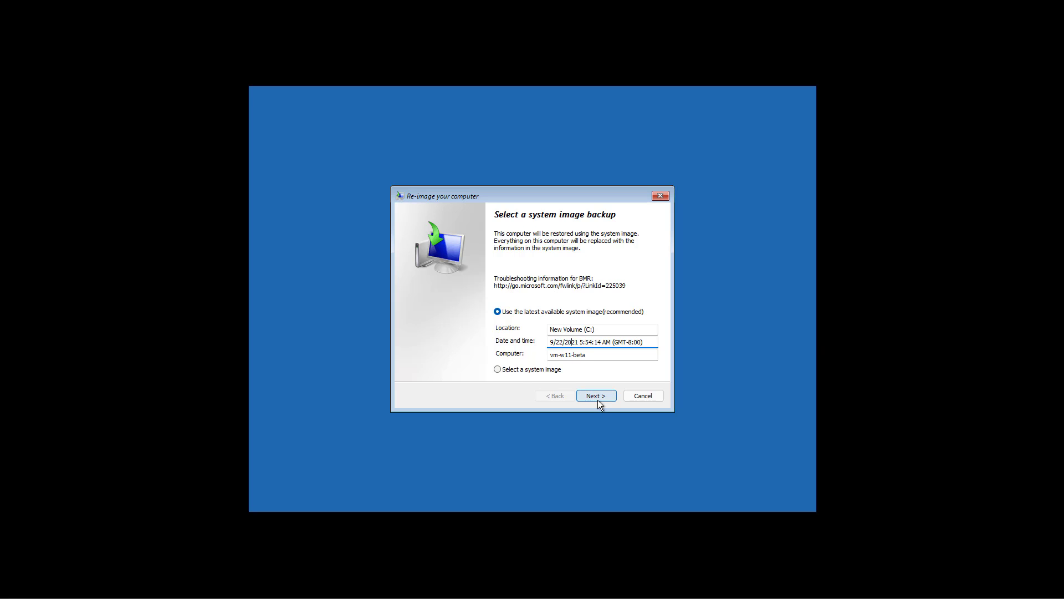
{"action": "mouse_move", "coordinate": [523, 379]}
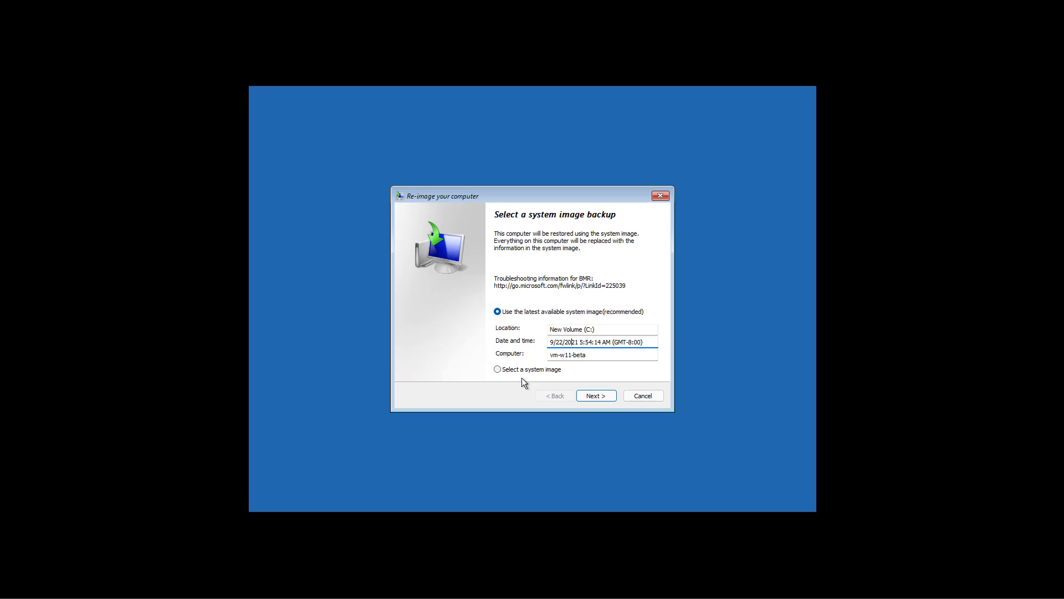
Accept the latest system image and the default restore options.
{"action": "left_click", "coordinate": [595, 396]}
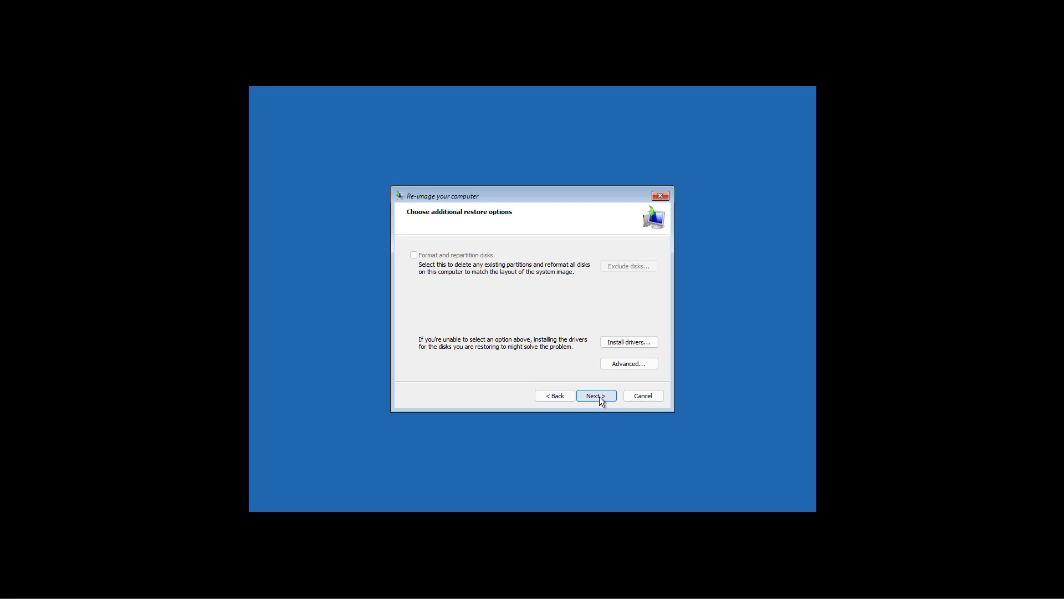
{"action": "mouse_move", "coordinate": [481, 312]}
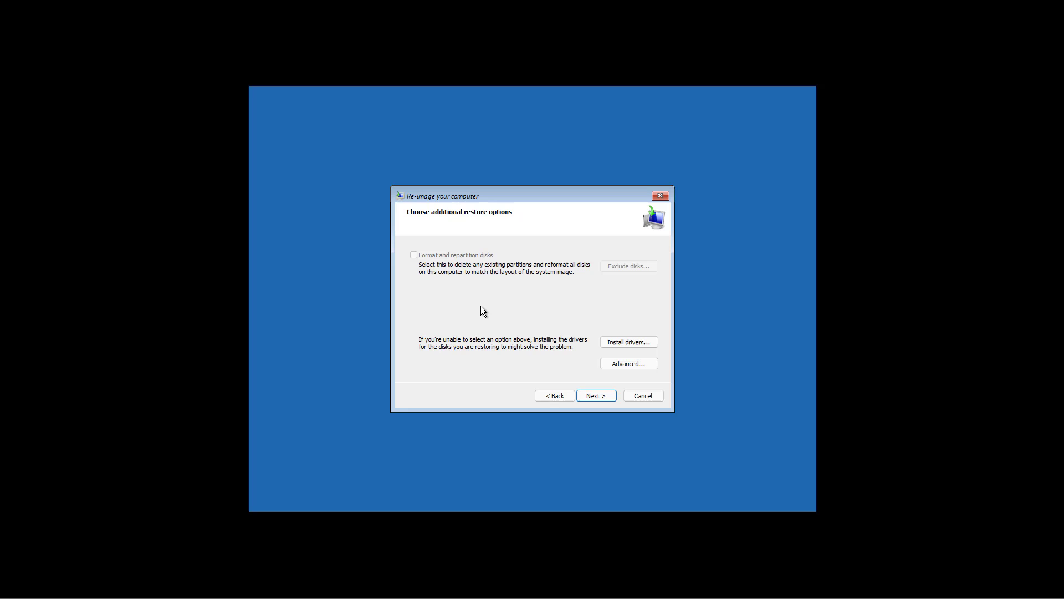
{"action": "mouse_move", "coordinate": [550, 347]}
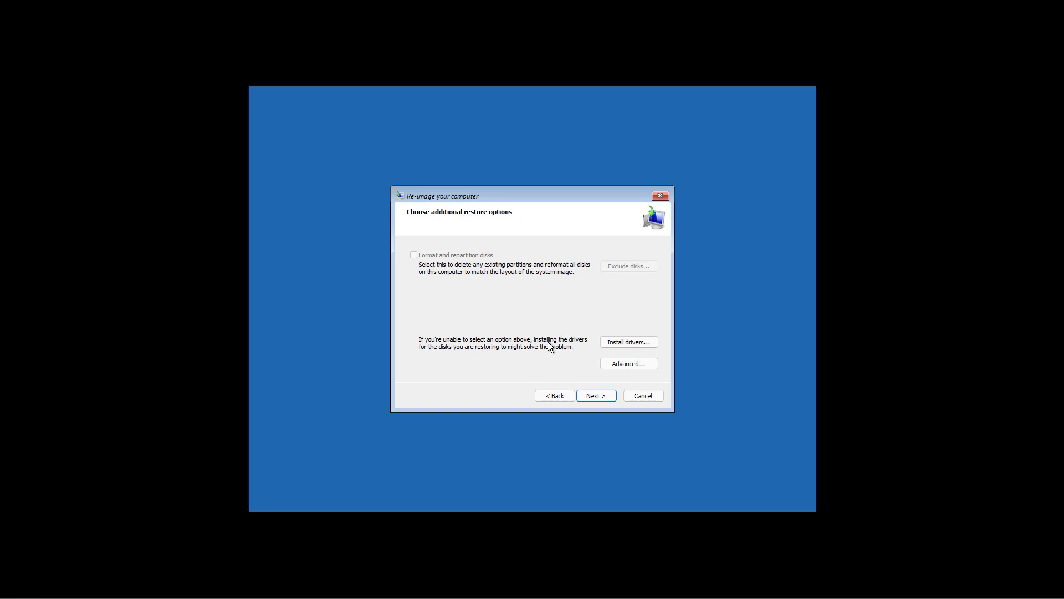
{"action": "mouse_move", "coordinate": [480, 284]}
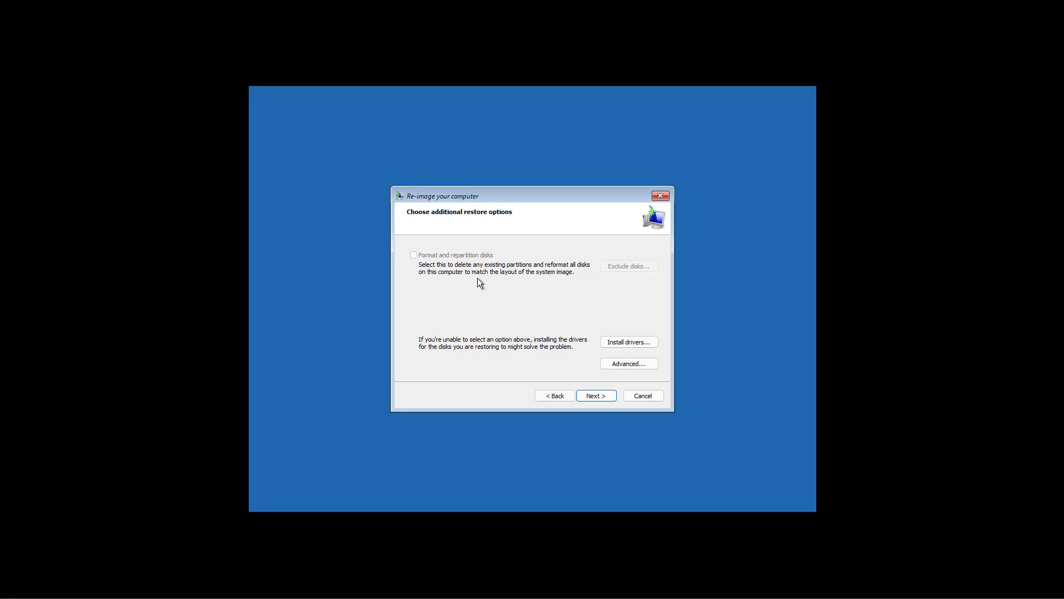
{"action": "mouse_move", "coordinate": [424, 263]}
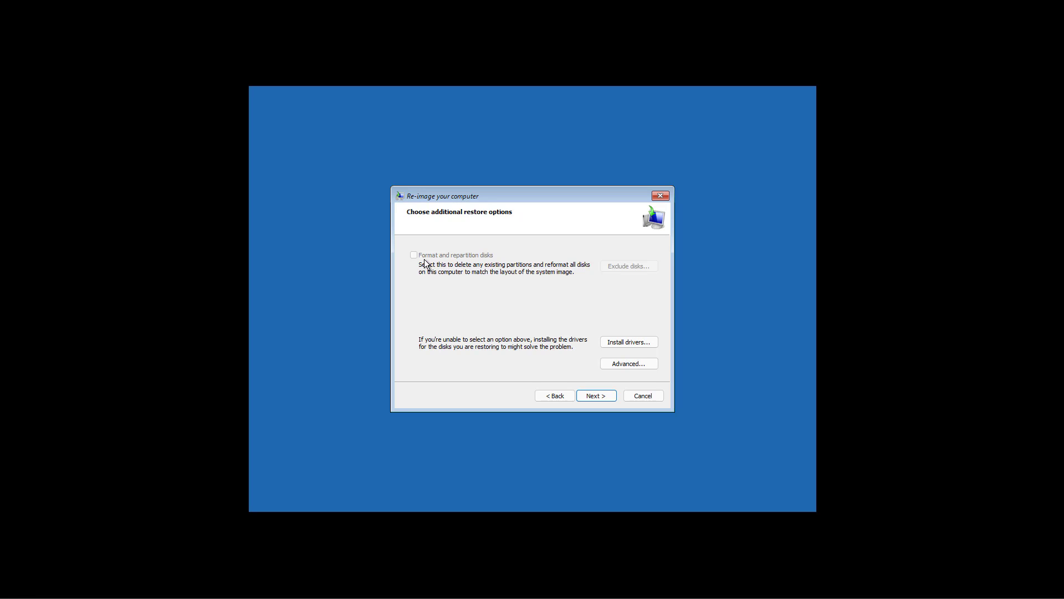
{"action": "mouse_move", "coordinate": [485, 267]}
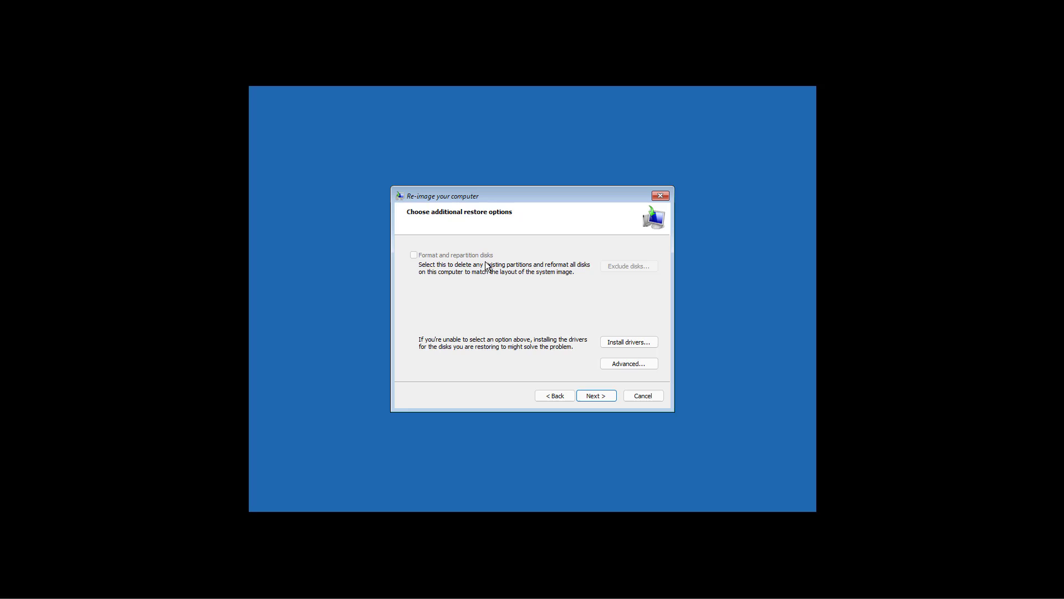
{"action": "mouse_move", "coordinate": [587, 385]}
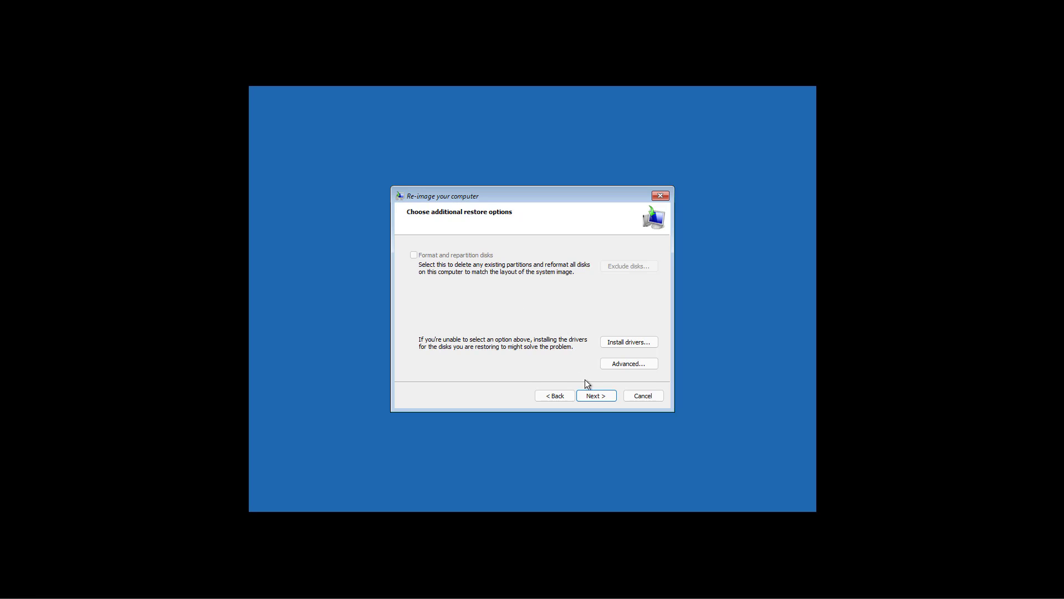
{"action": "left_click", "coordinate": [595, 395]}
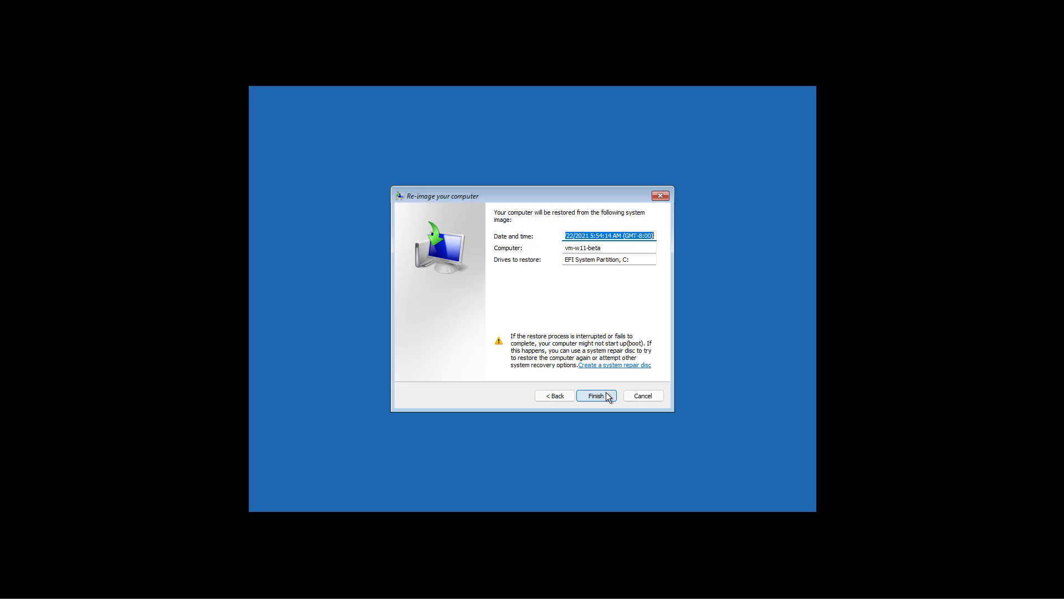
{"action": "mouse_move", "coordinate": [643, 396]}
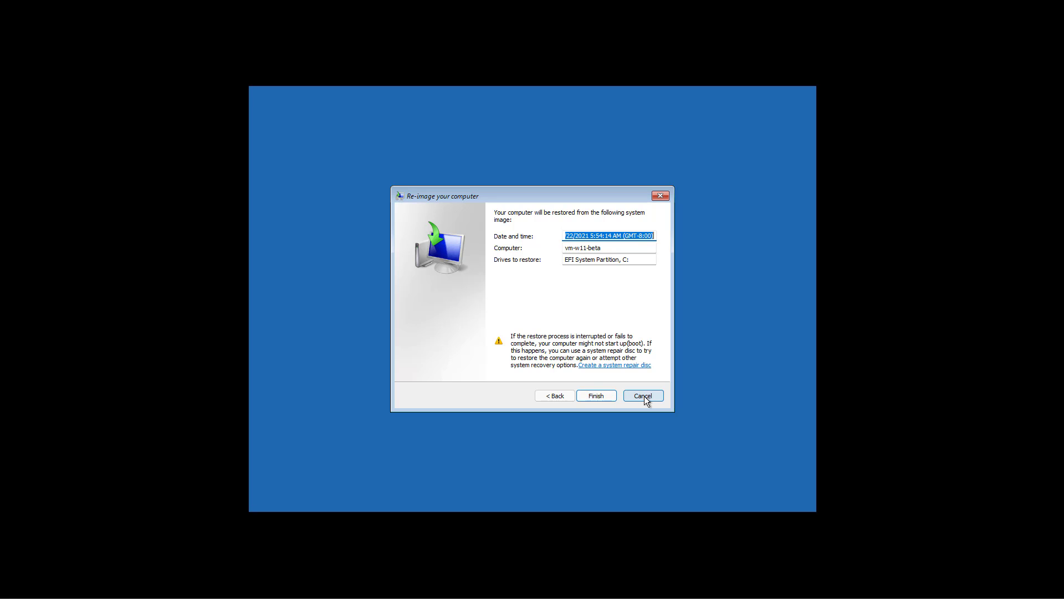
Cancel the re-image at the confirmation summary instead of clicking Finish.
{"action": "left_click", "coordinate": [641, 396]}
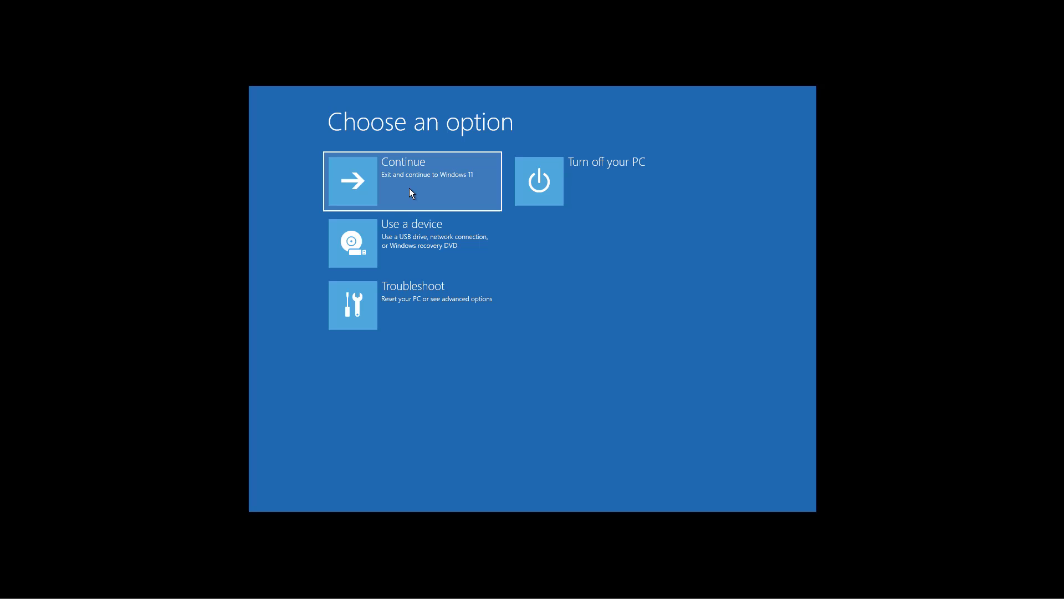
Continue into Windows 11 and close the OneDrive free-trial notification.
{"action": "left_click", "coordinate": [412, 181]}
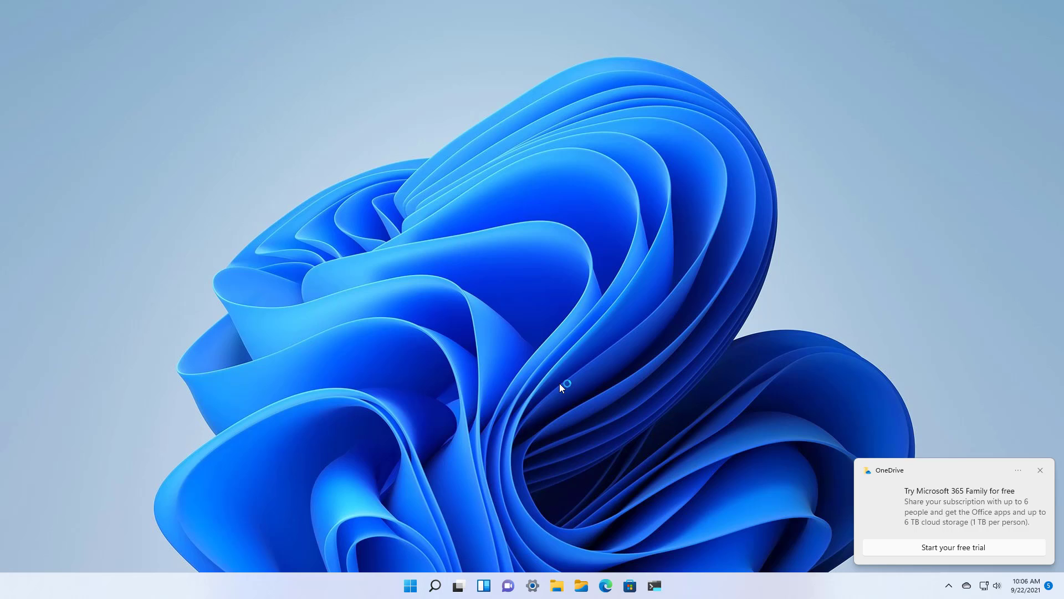
{"action": "left_click", "coordinate": [1040, 469]}
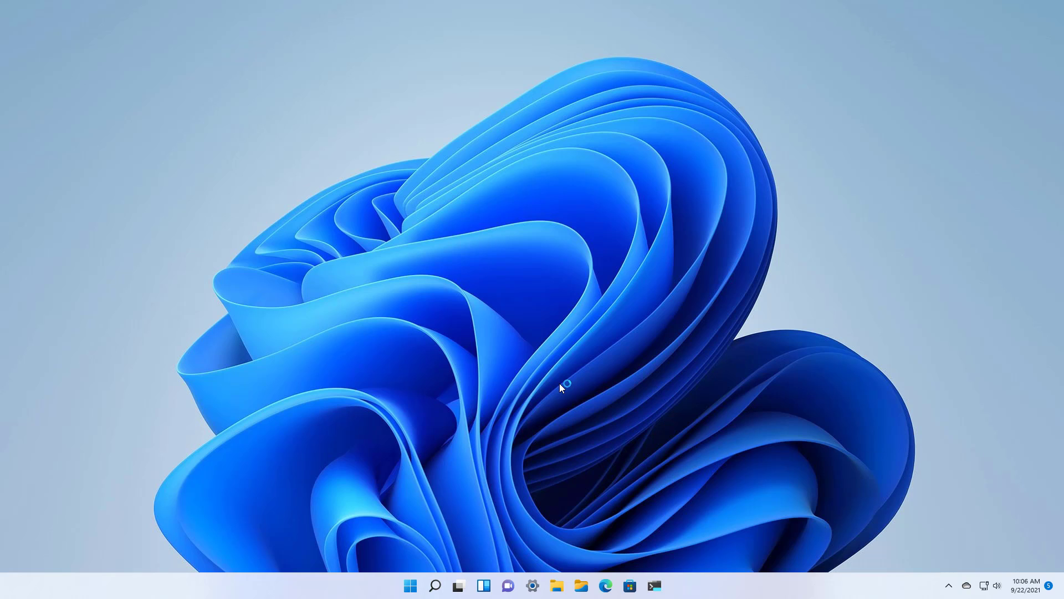